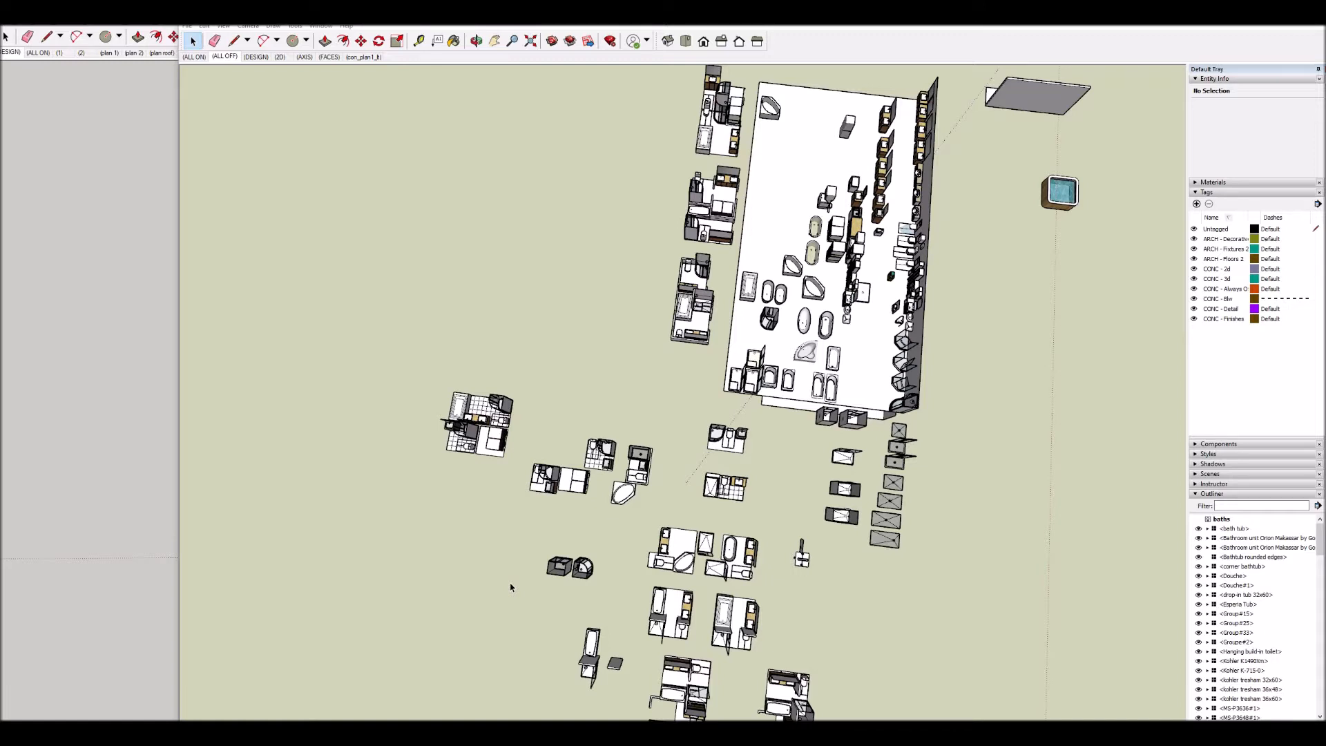
mouse_move(514, 576)
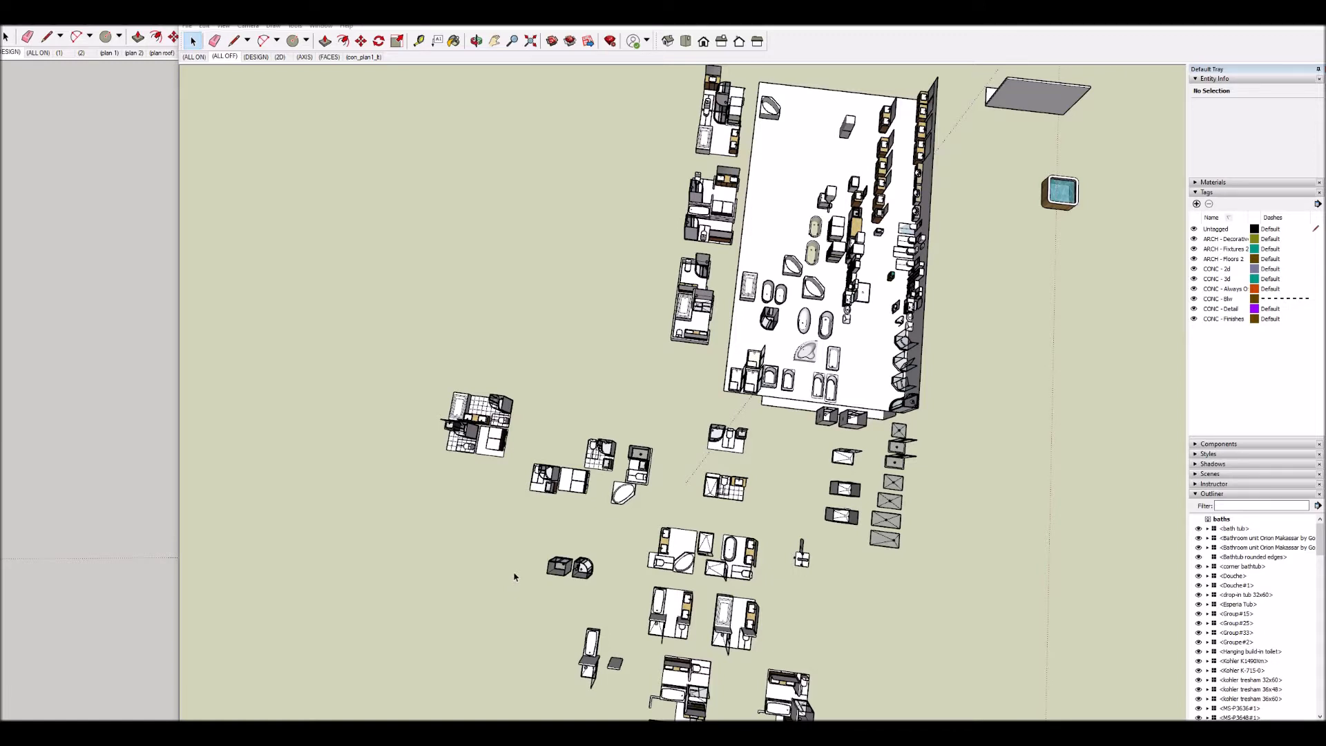
mouse_move(523, 566)
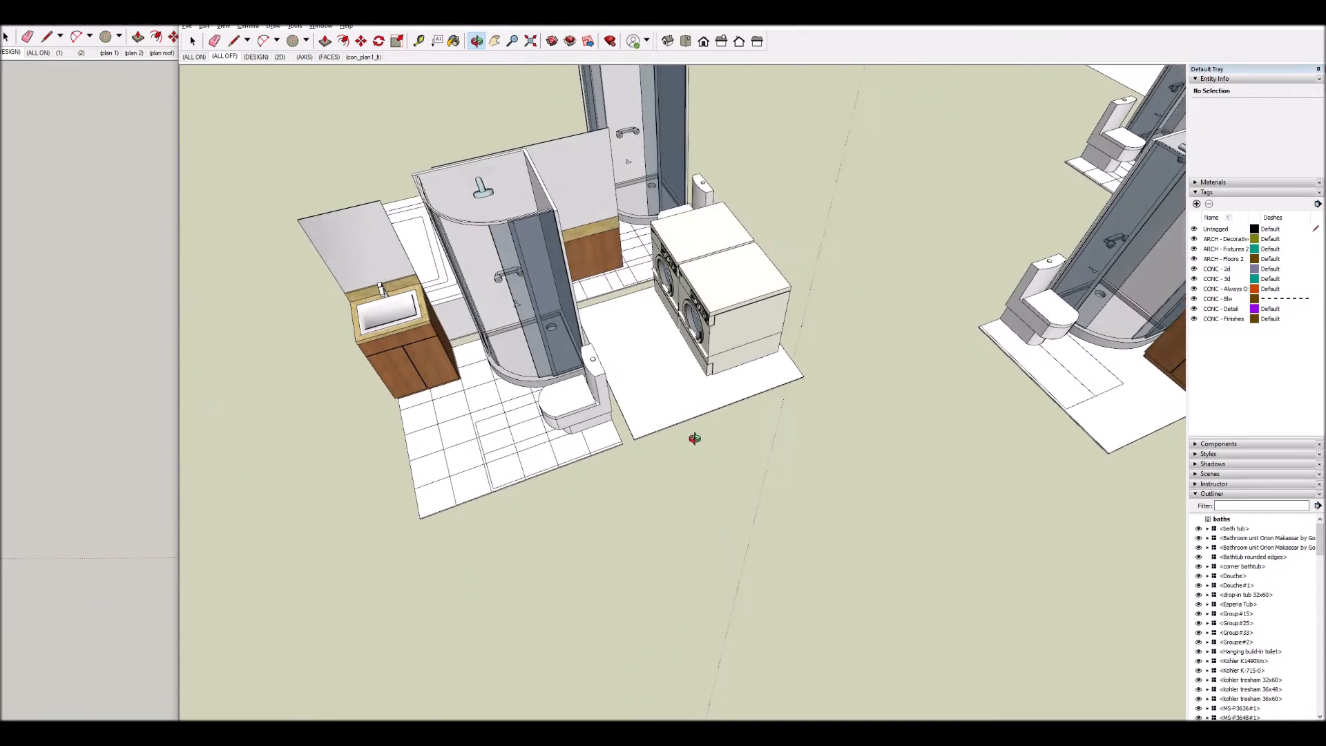
- Orbit around the bathroom and utility core to view the shower, toilet, vanity and washer-dryer
drag(694, 438, 742, 541)
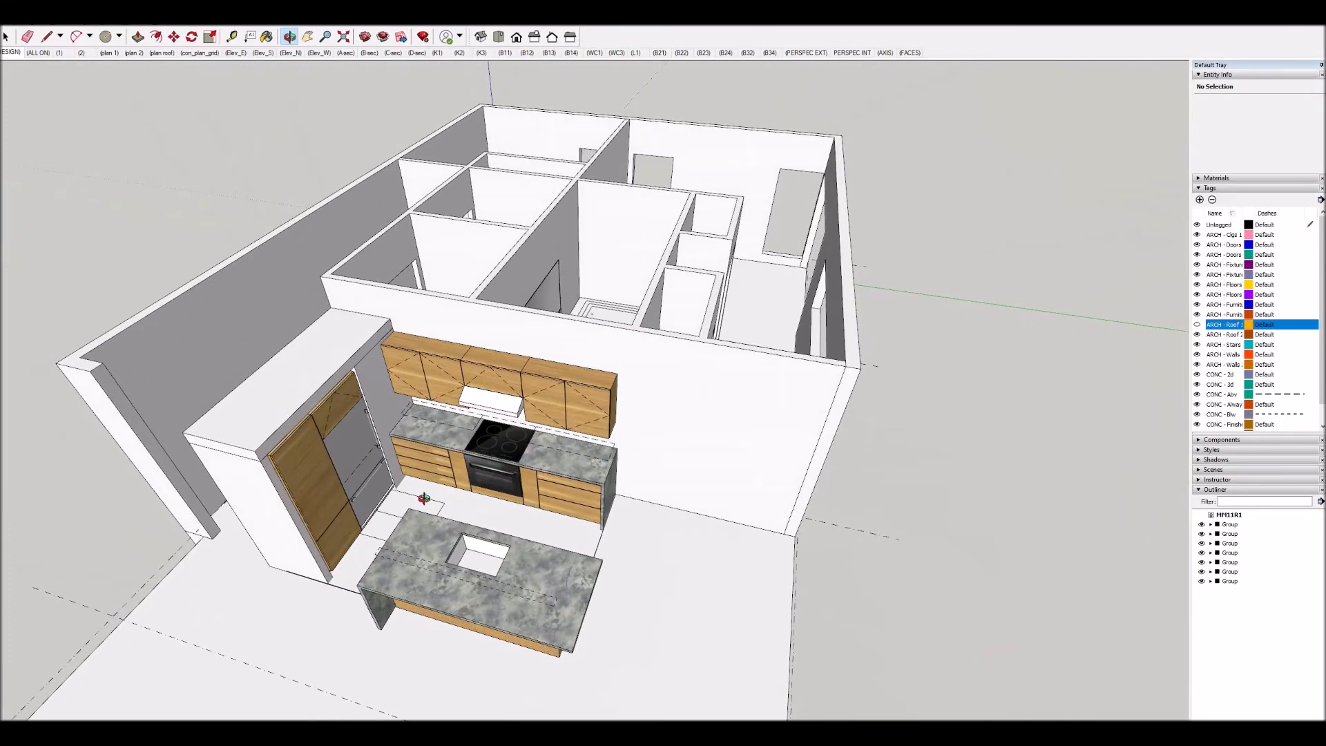
- Orbit closer around the kitchen cabinets, appliances and island backed against the core
drag(423, 499, 677, 482)
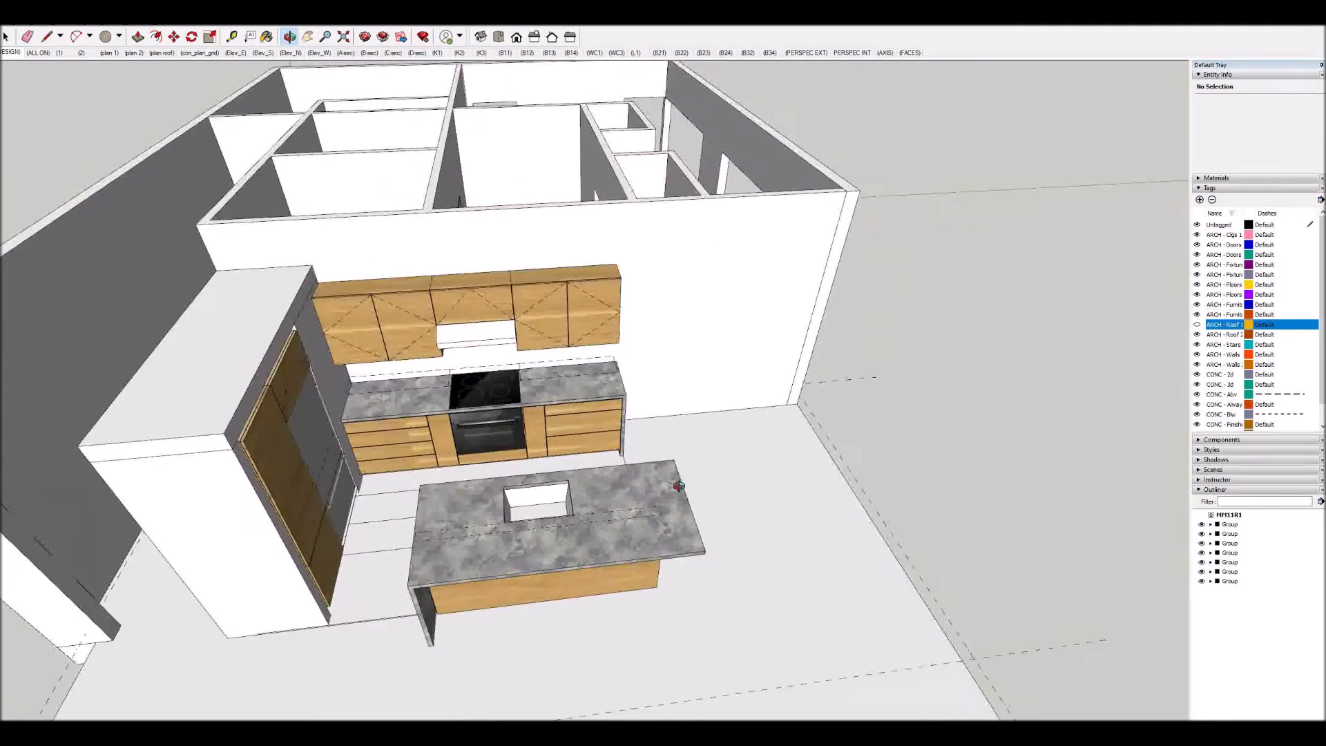